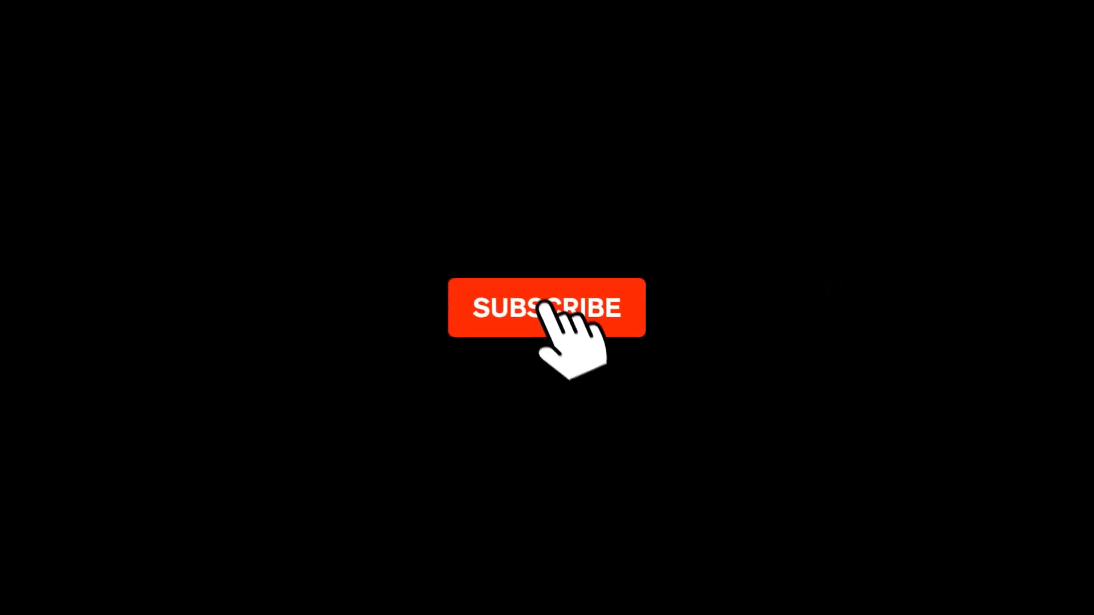
- Mirror the iPhone screen on the right side of the desktop and launch Chrome
{"action": "left_click", "coordinate": [547, 308]}
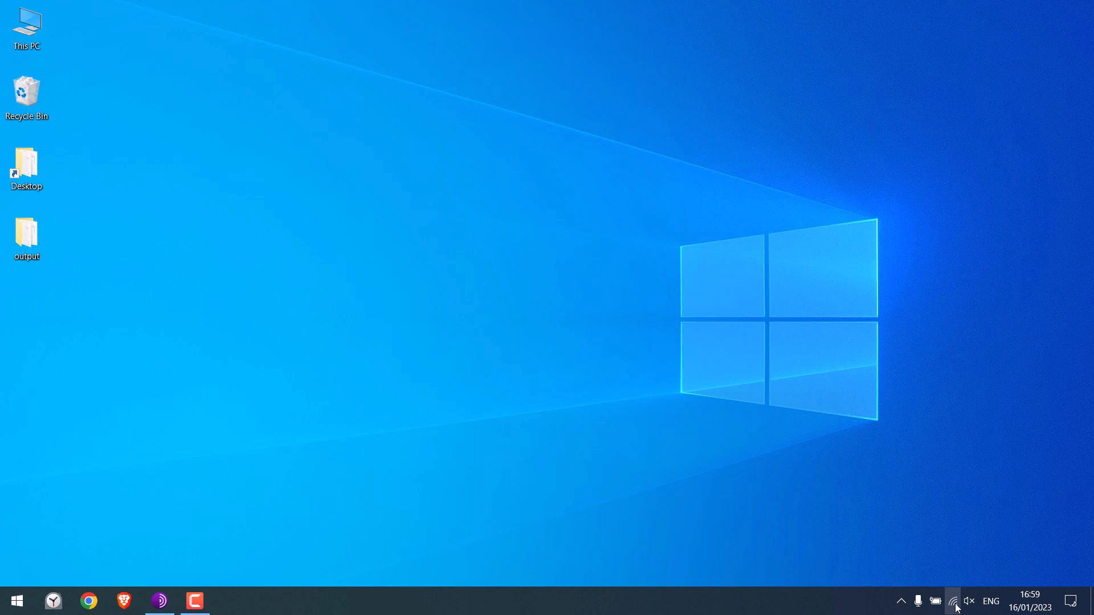
{"action": "left_click", "coordinate": [954, 601]}
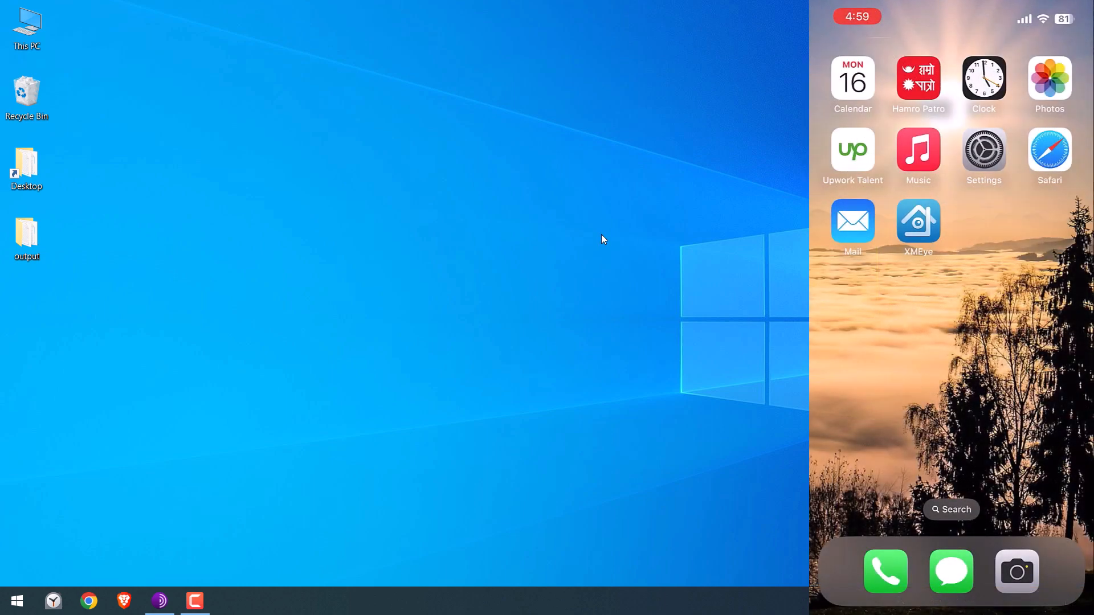
{"action": "left_click", "coordinate": [983, 149]}
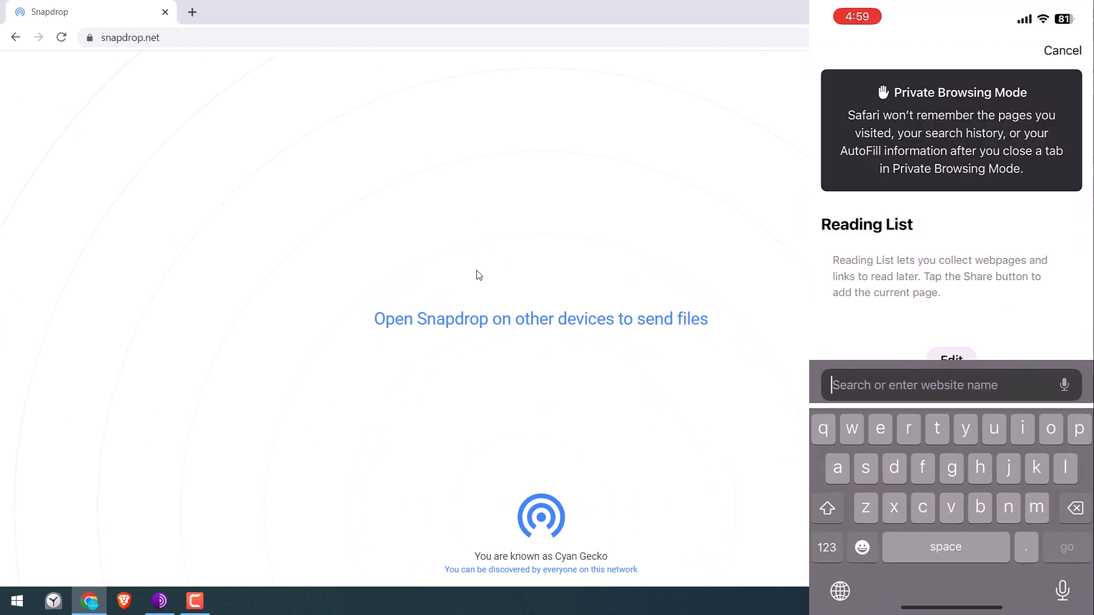
- Enter snapdrop.net in the browser address bar so both devices see each other
{"action": "type", "text": "snapdrop.net"}
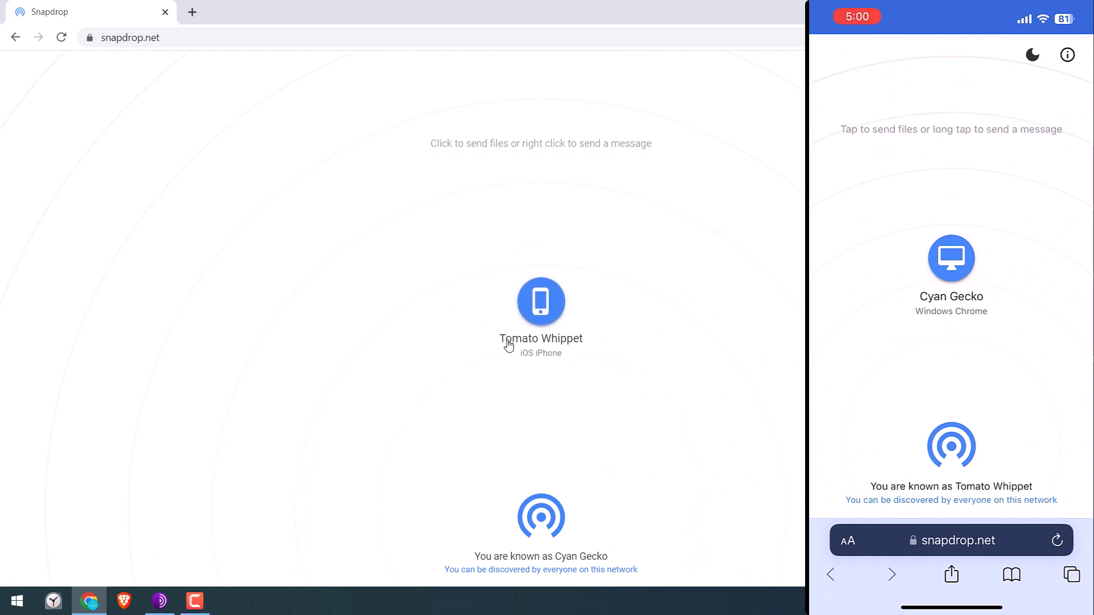
{"action": "mouse_move", "coordinate": [541, 349]}
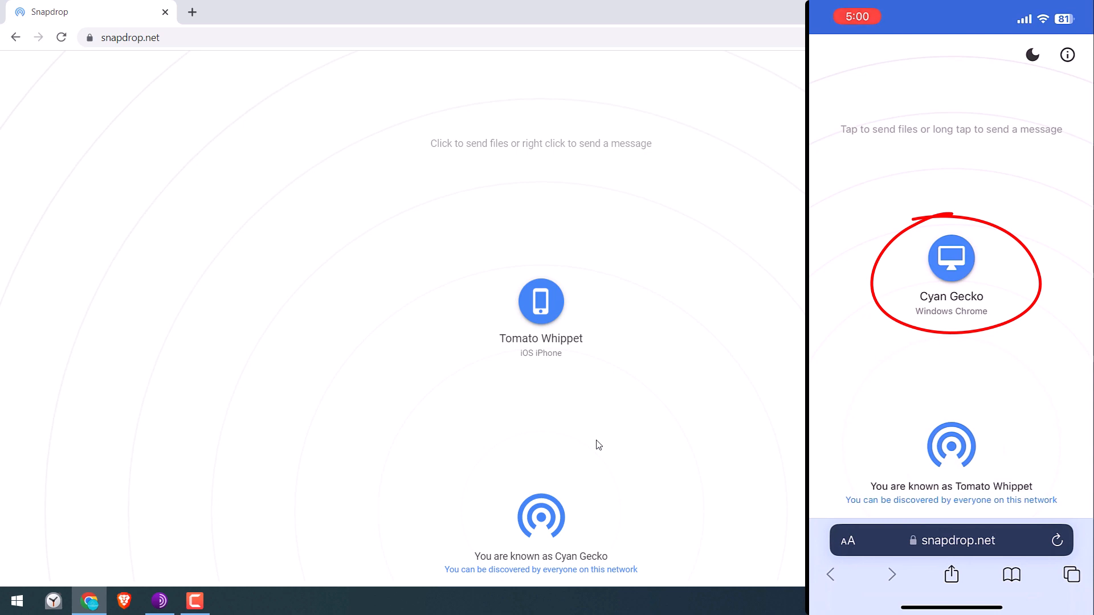
- On the iPhone, pick Cyan Gecko and send a photo from Photo Library
{"action": "left_click", "coordinate": [951, 257]}
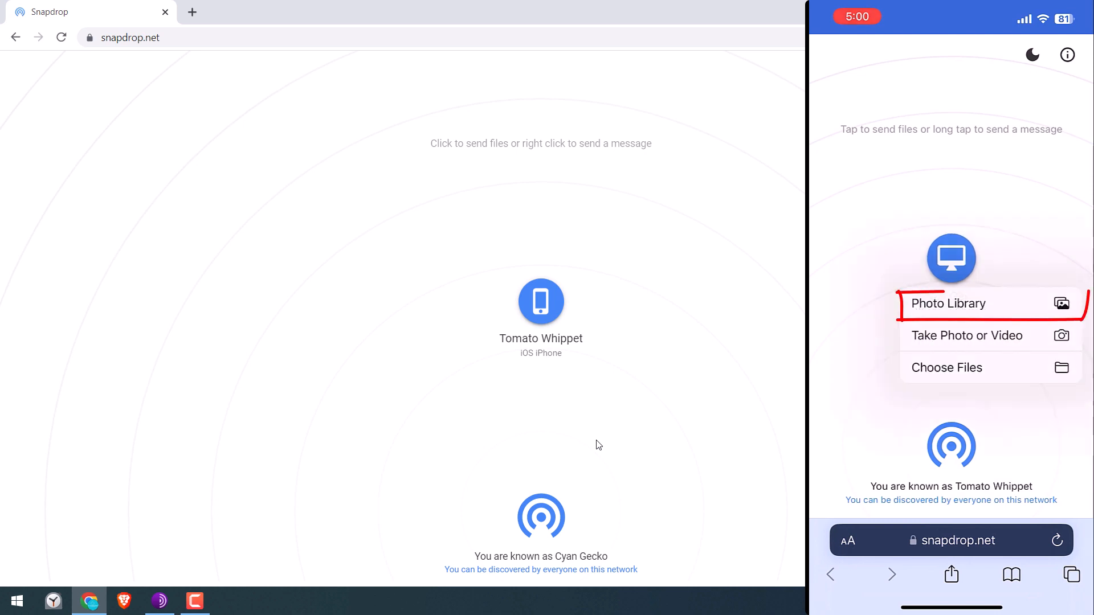
{"action": "left_click", "coordinate": [947, 302]}
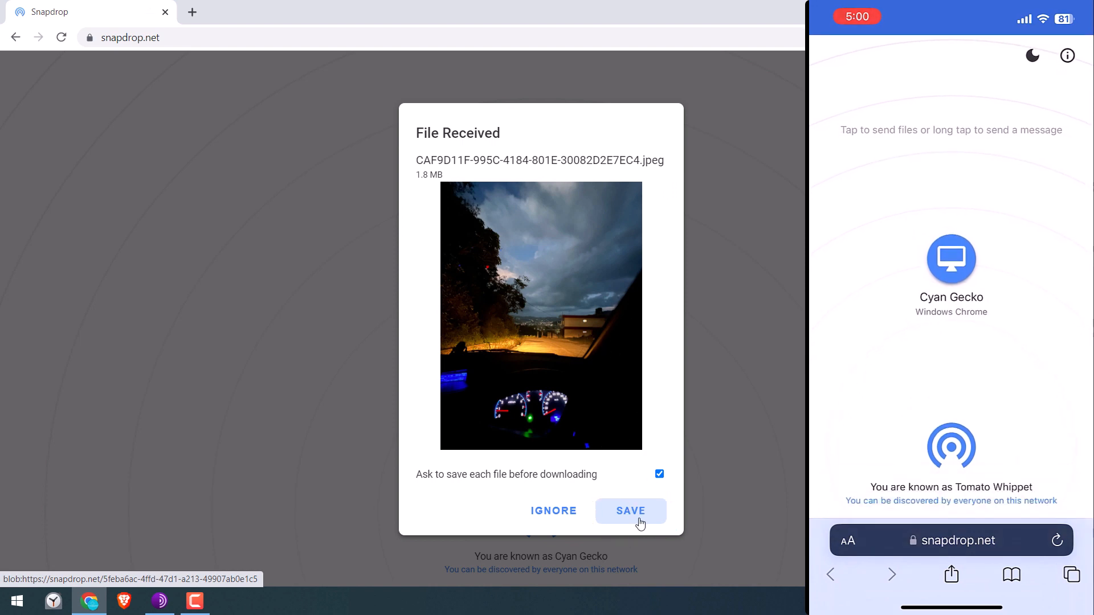
- Save the received 1.8 MB JPEG and go back to the Snapdrop tab
{"action": "left_click", "coordinate": [630, 510]}
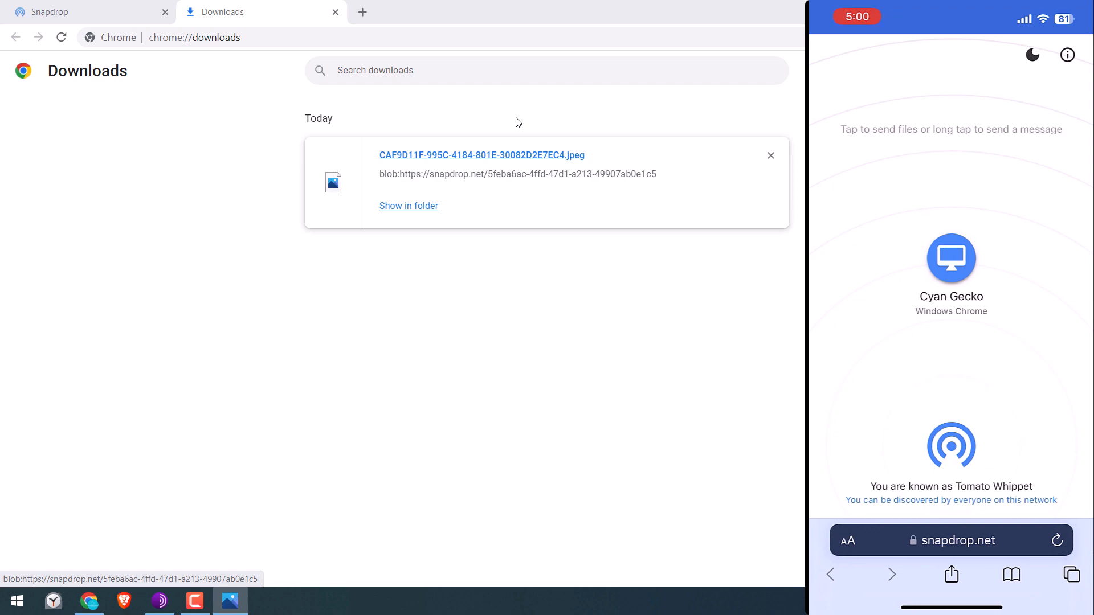
{"action": "left_click", "coordinate": [483, 155]}
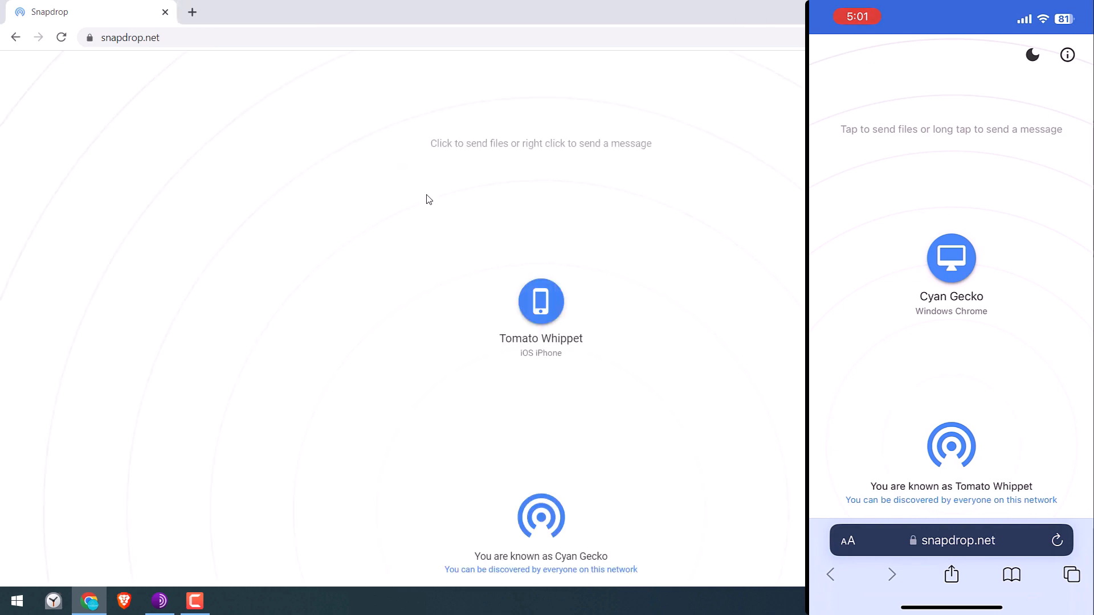
{"action": "mouse_move", "coordinate": [491, 277]}
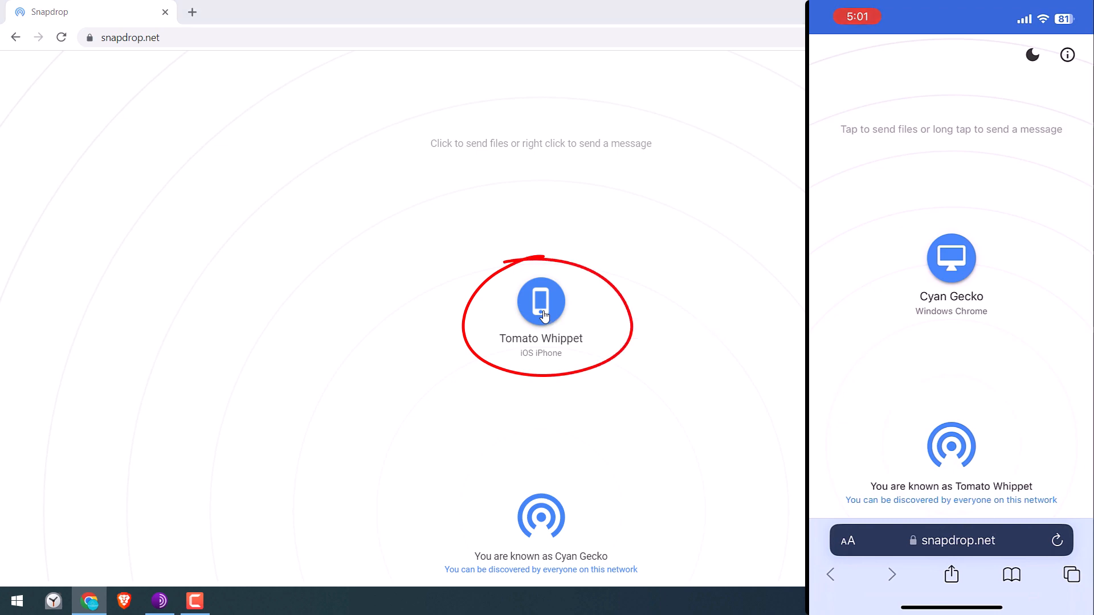
- Send the downloaded photo, renamed 123, to Tomato Whippet
{"action": "left_click", "coordinate": [541, 302]}
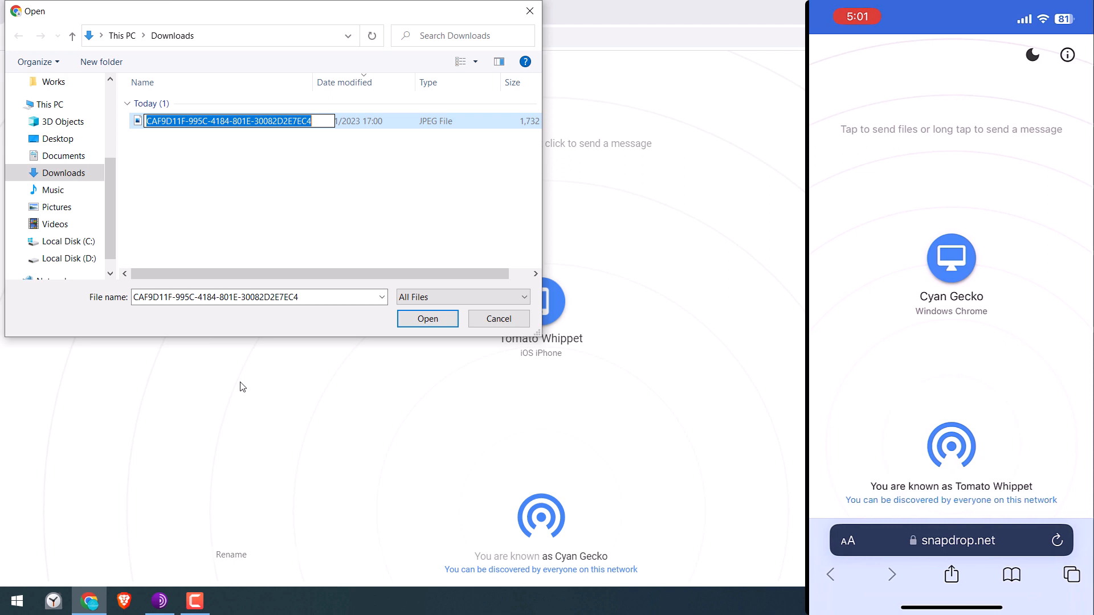
{"action": "type", "text": "123"}
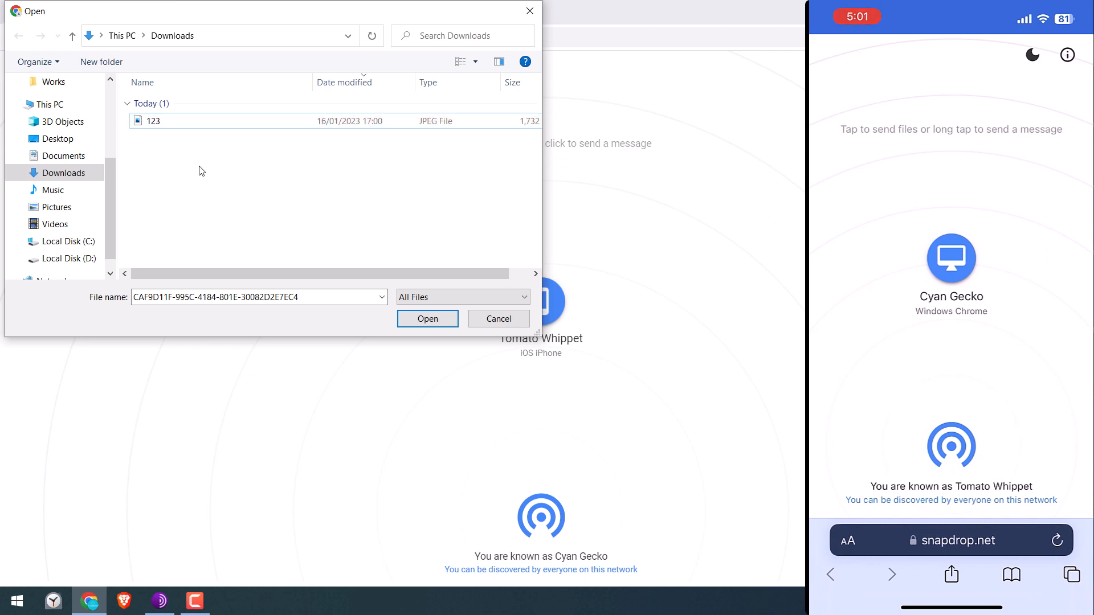
{"action": "left_click", "coordinate": [426, 319]}
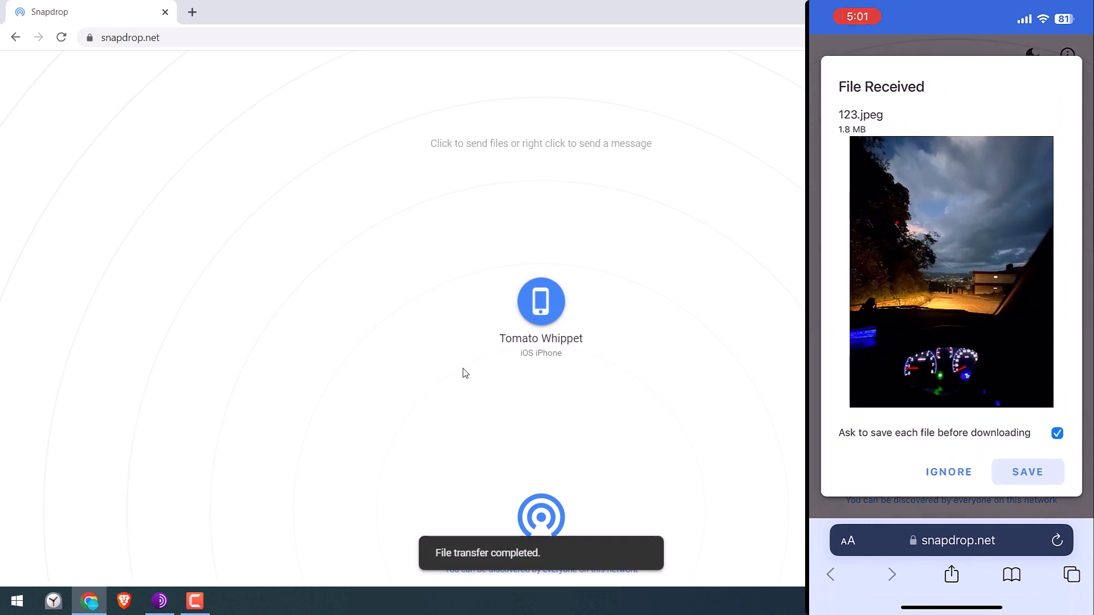
{"action": "mouse_move", "coordinate": [508, 380]}
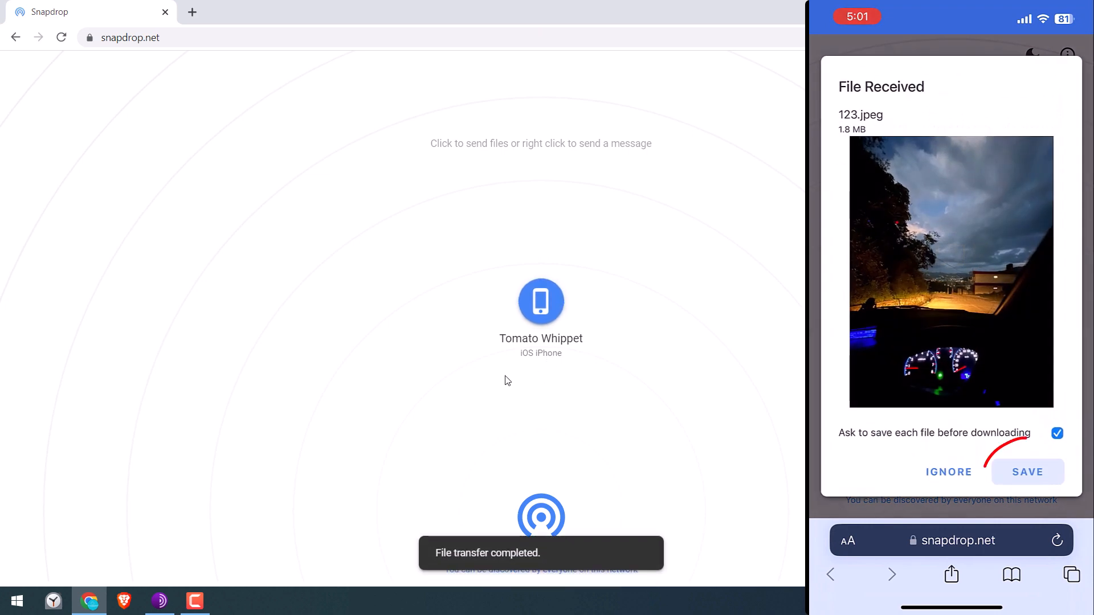
- Save and download 123.jpeg on the iPhone, then open it from Downloads
{"action": "left_click", "coordinate": [1026, 471]}
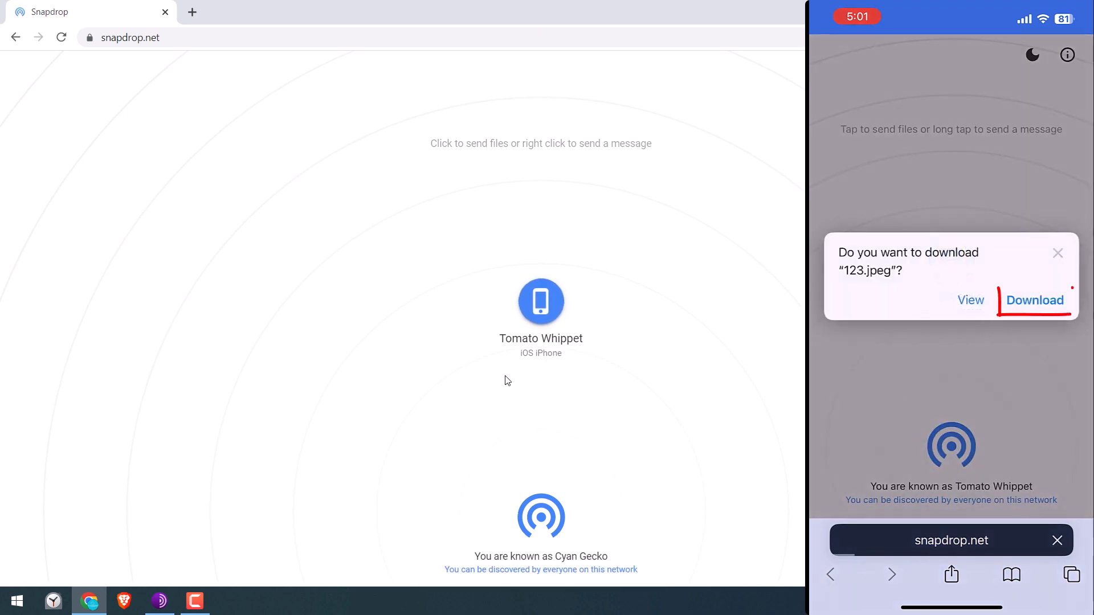
{"action": "left_click", "coordinate": [1035, 300]}
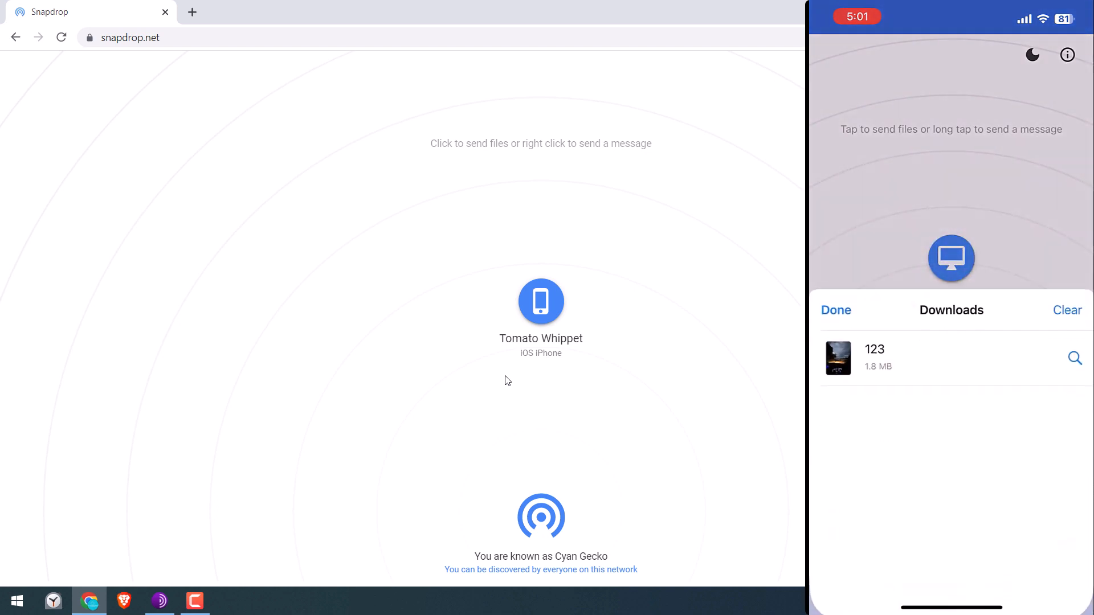
{"action": "left_click", "coordinate": [874, 358]}
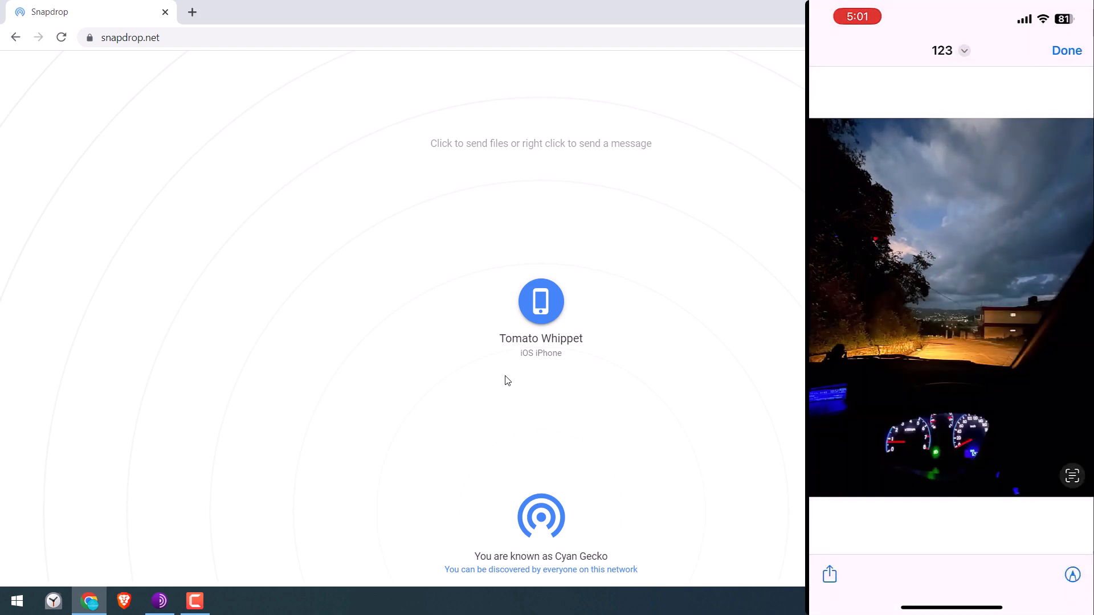
- Open Albums > Recents in Photos to see the night-road picture under Today
{"action": "left_click", "coordinate": [986, 572]}
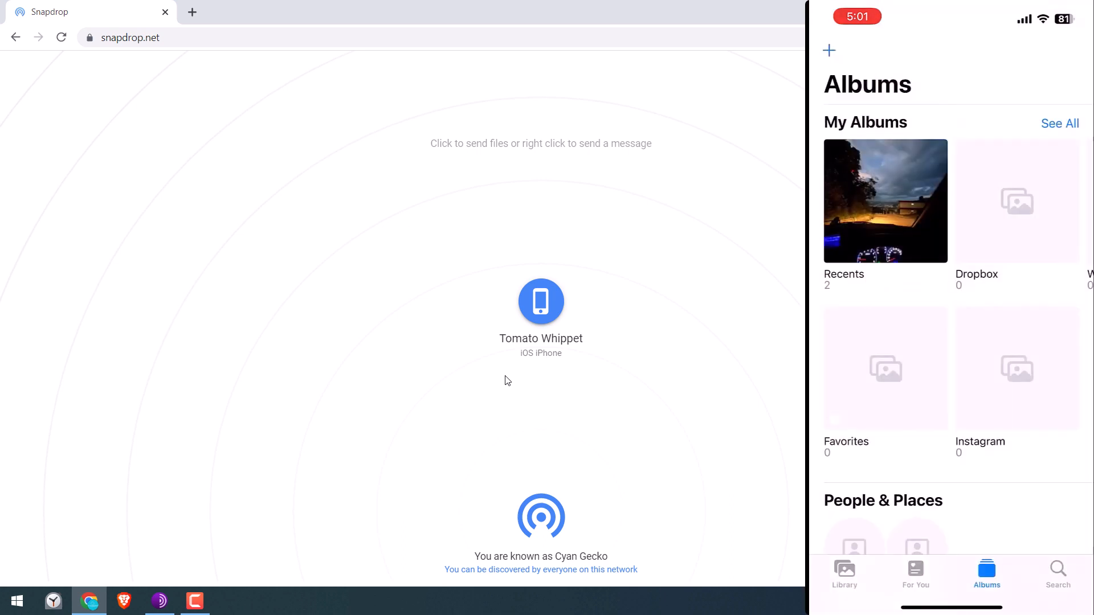
{"action": "left_click", "coordinate": [885, 201]}
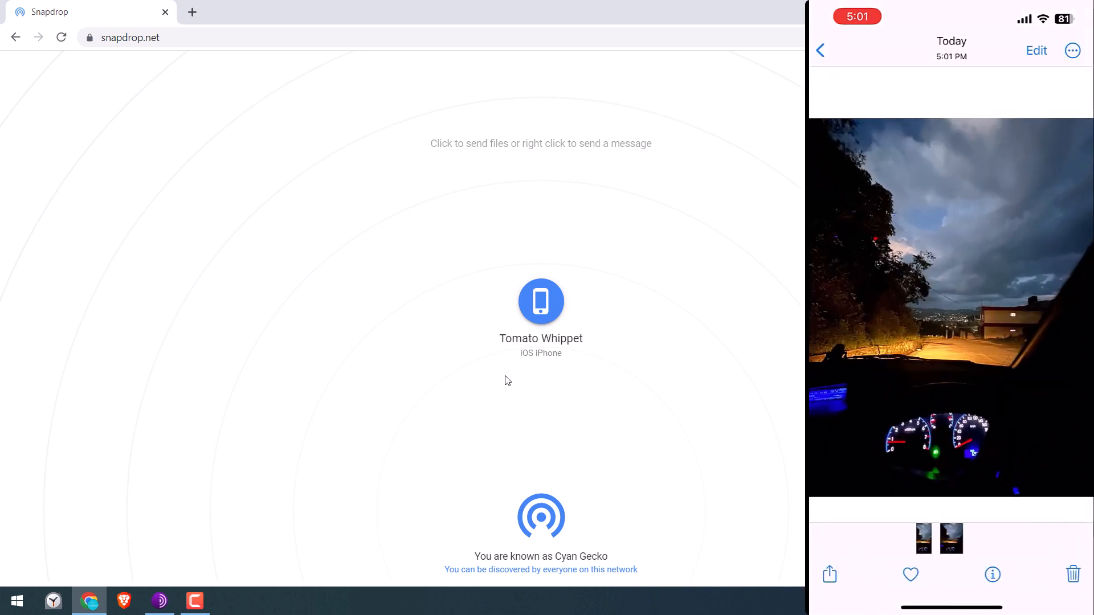